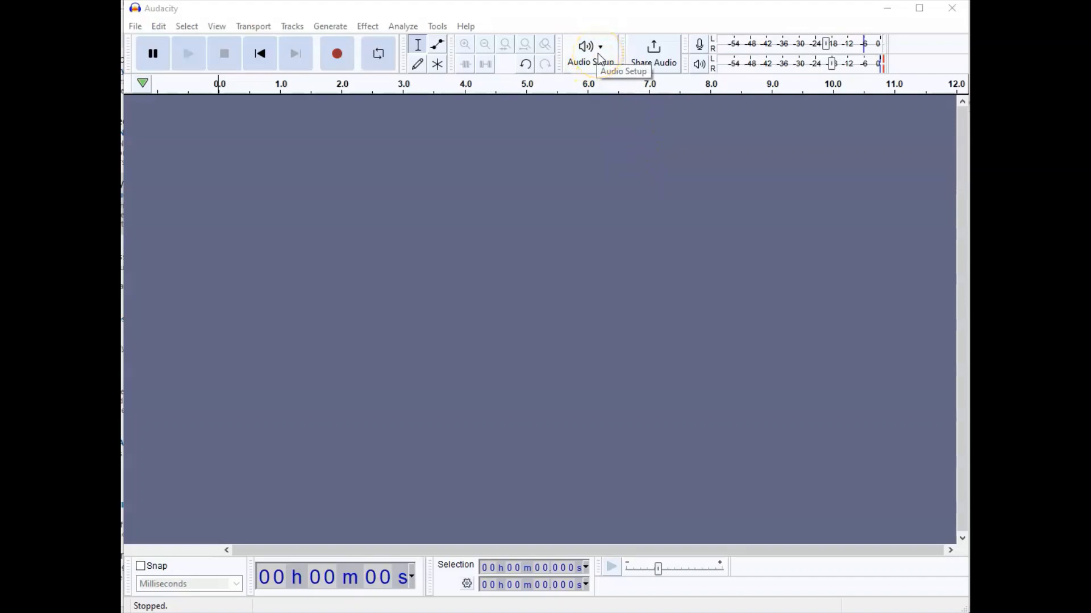
mouse_move(604, 59)
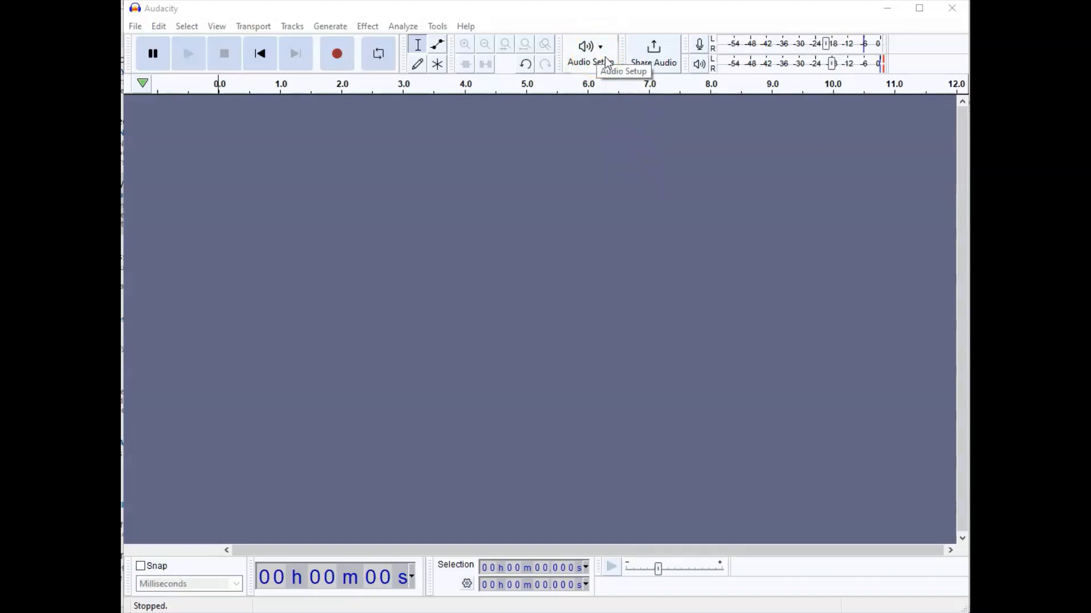
- Check the audio device options, then record about 59 seconds of speech into Audio 1
left_click(587, 53)
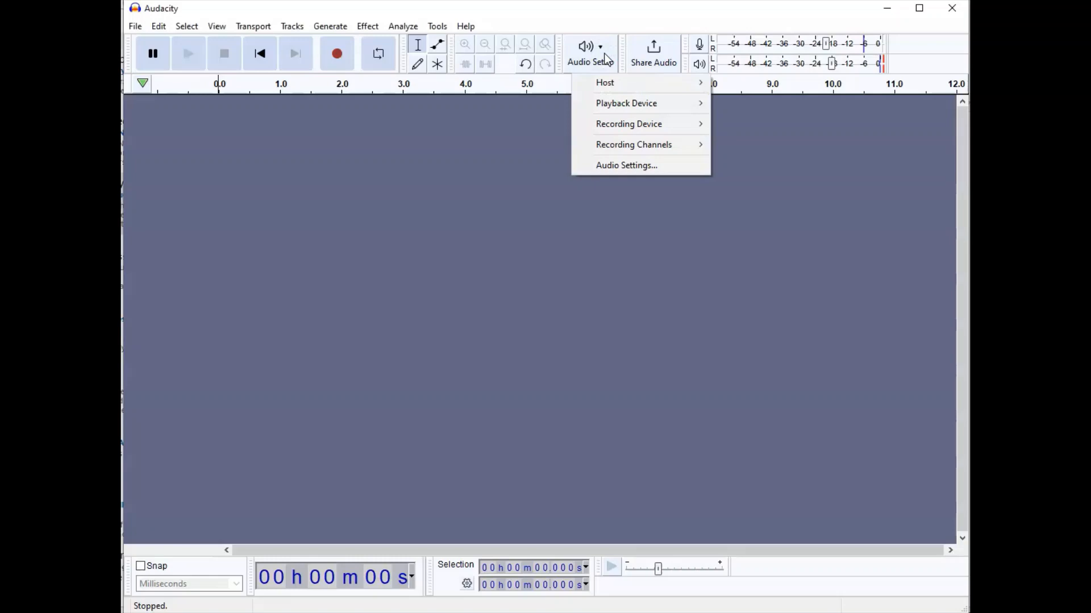
mouse_move(628, 123)
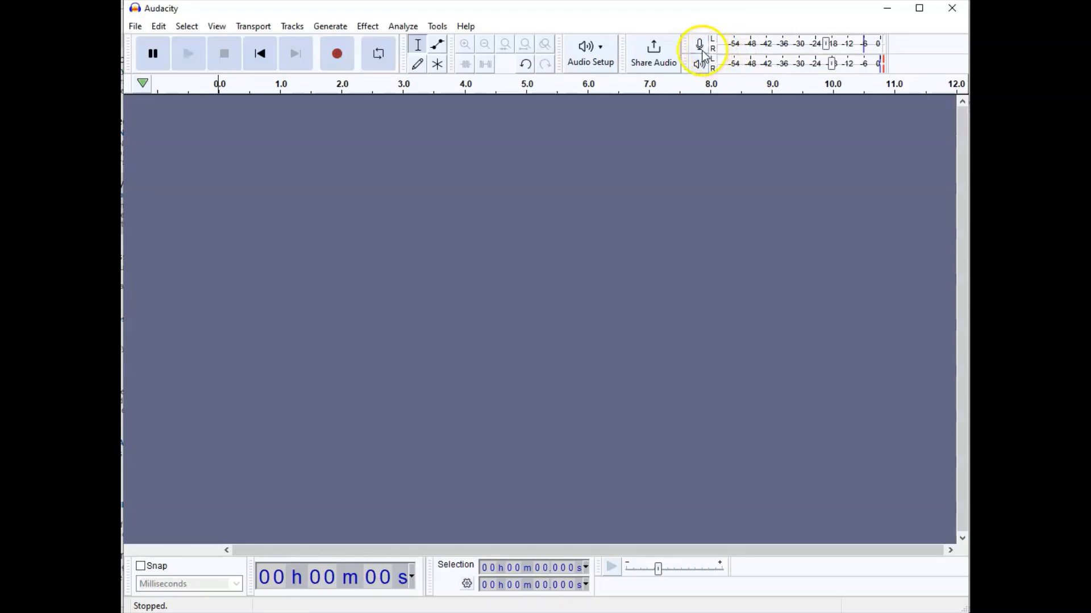
mouse_move(699, 63)
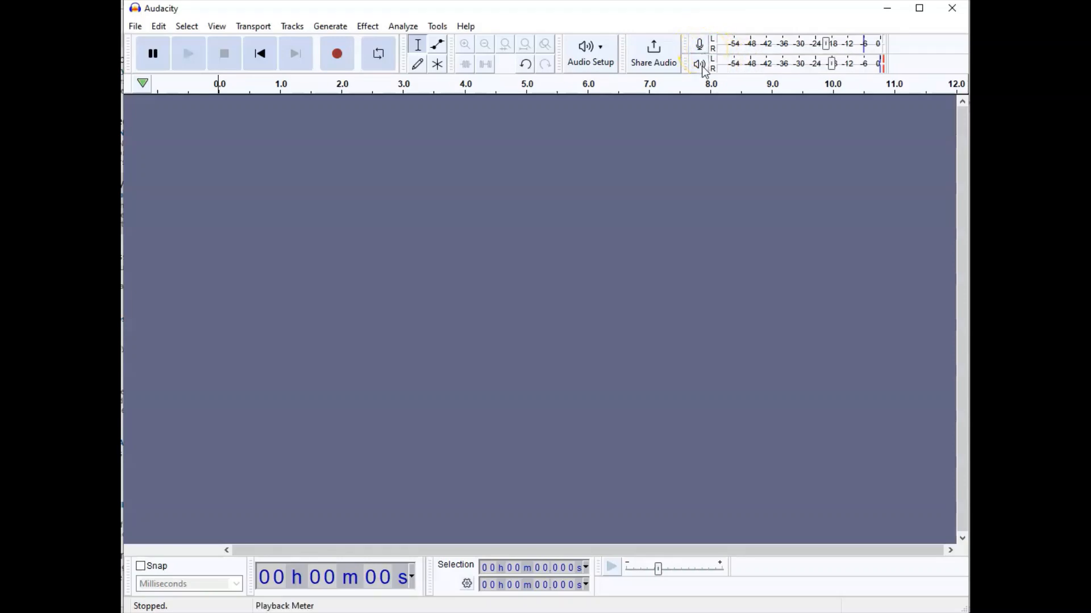
mouse_move(700, 64)
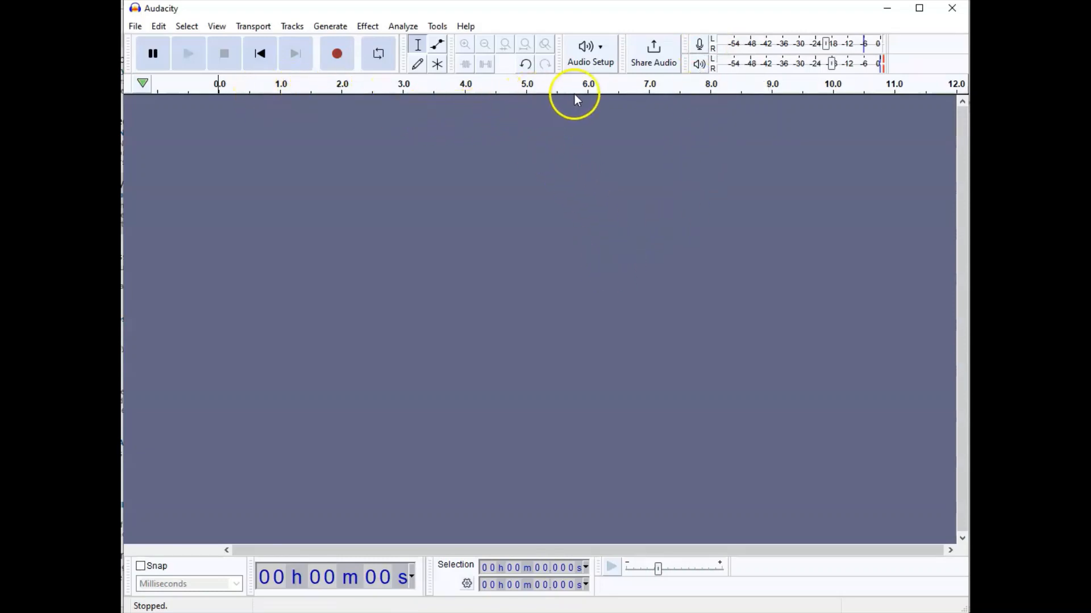
mouse_move(548, 174)
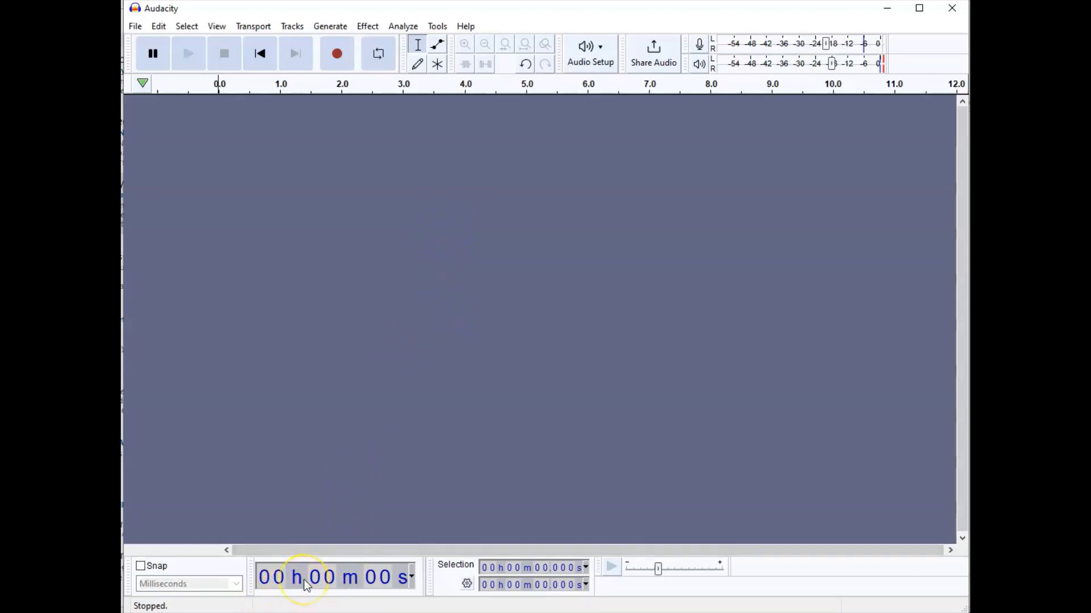
mouse_move(292, 590)
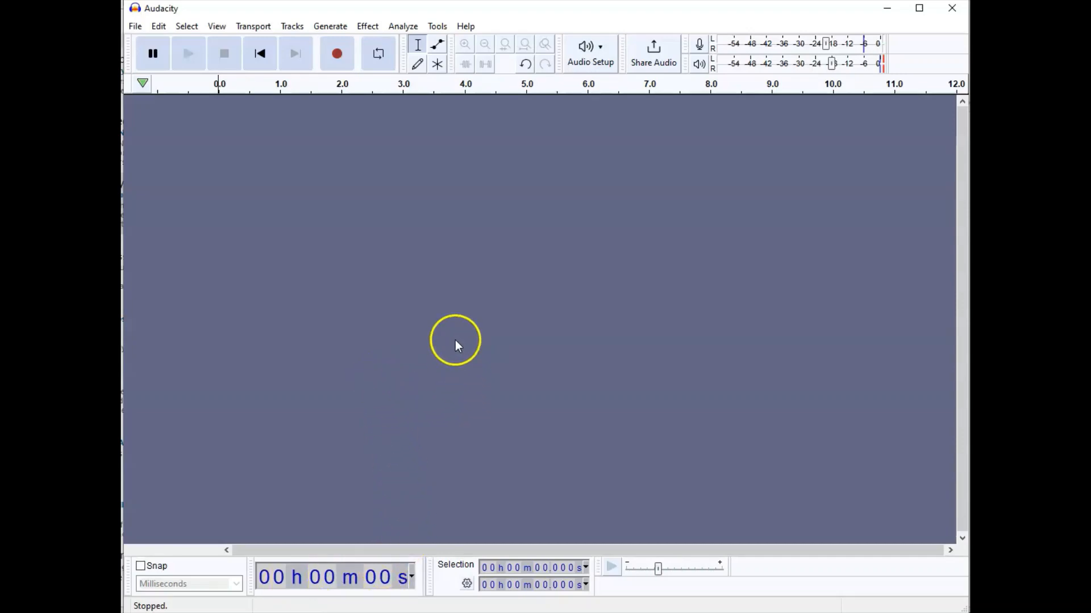
mouse_move(337, 53)
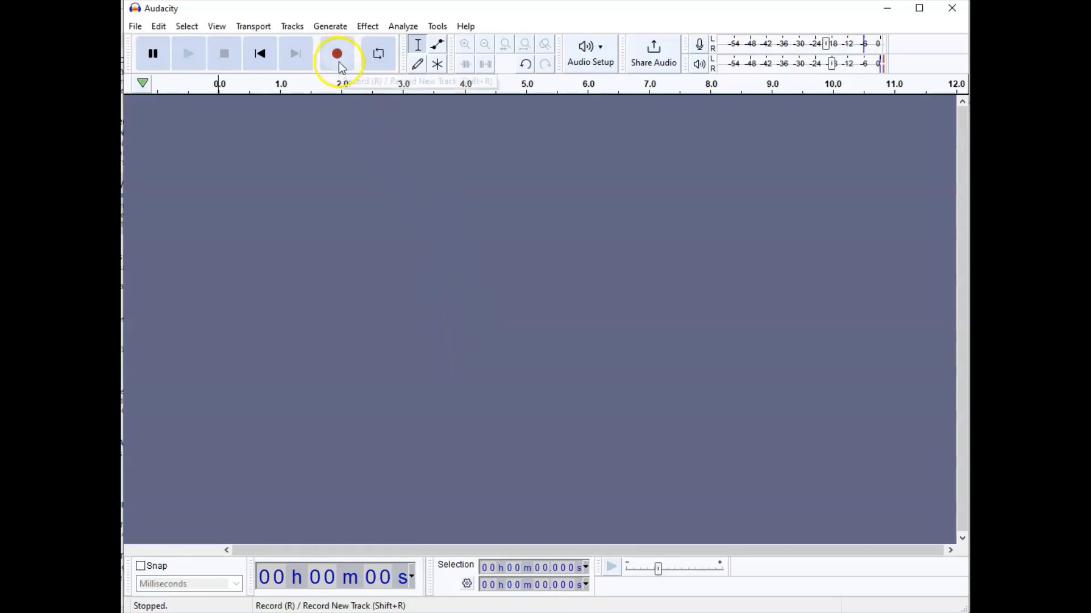
left_click(337, 54)
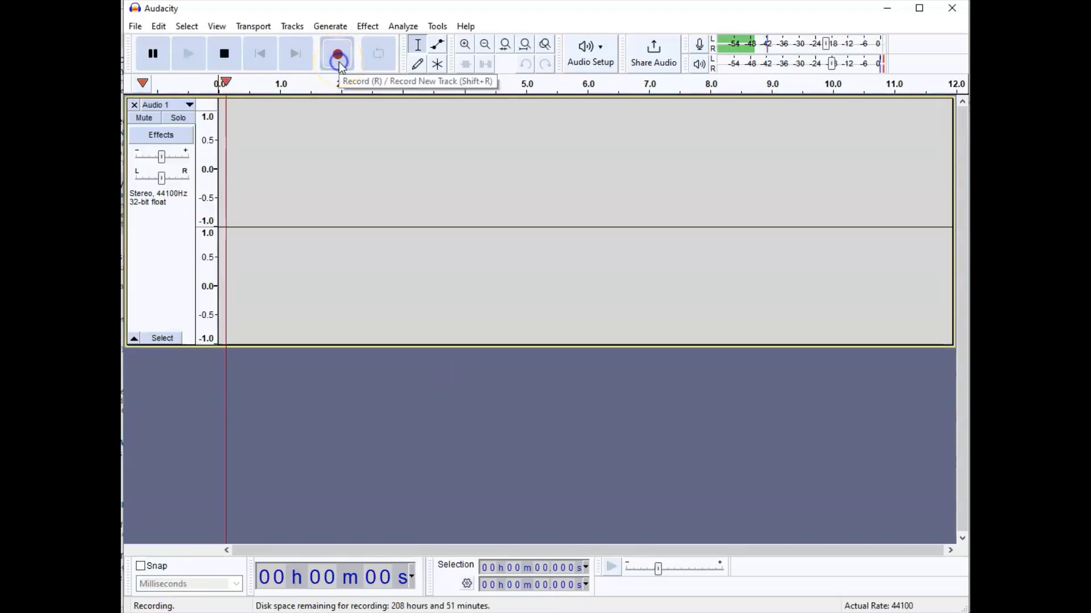
left_click(337, 53)
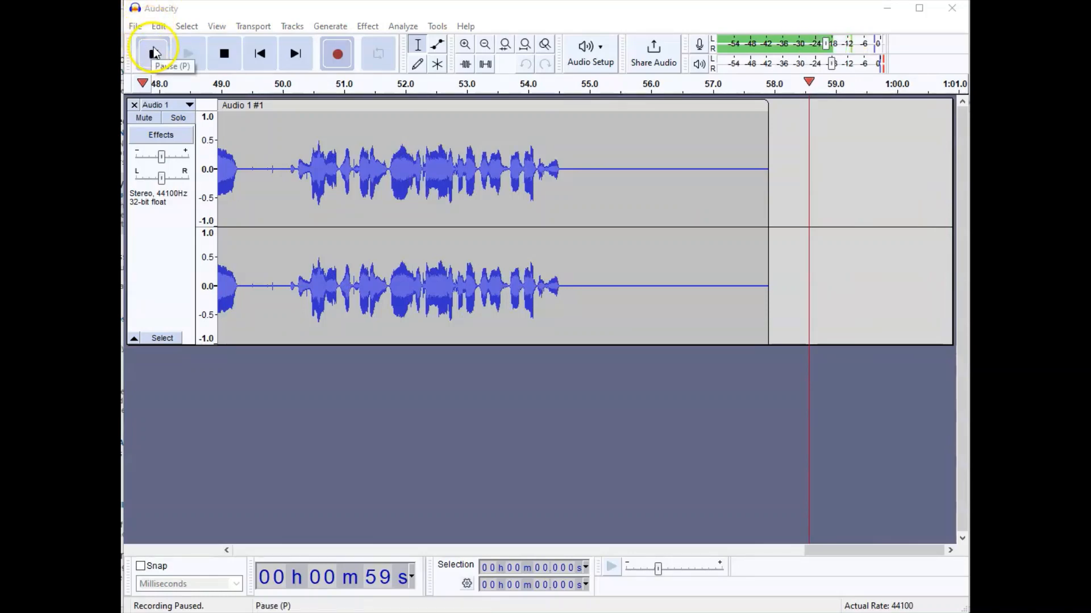
- Pause the recording, then resume it so the clip grows to about 1:06
left_click(152, 53)
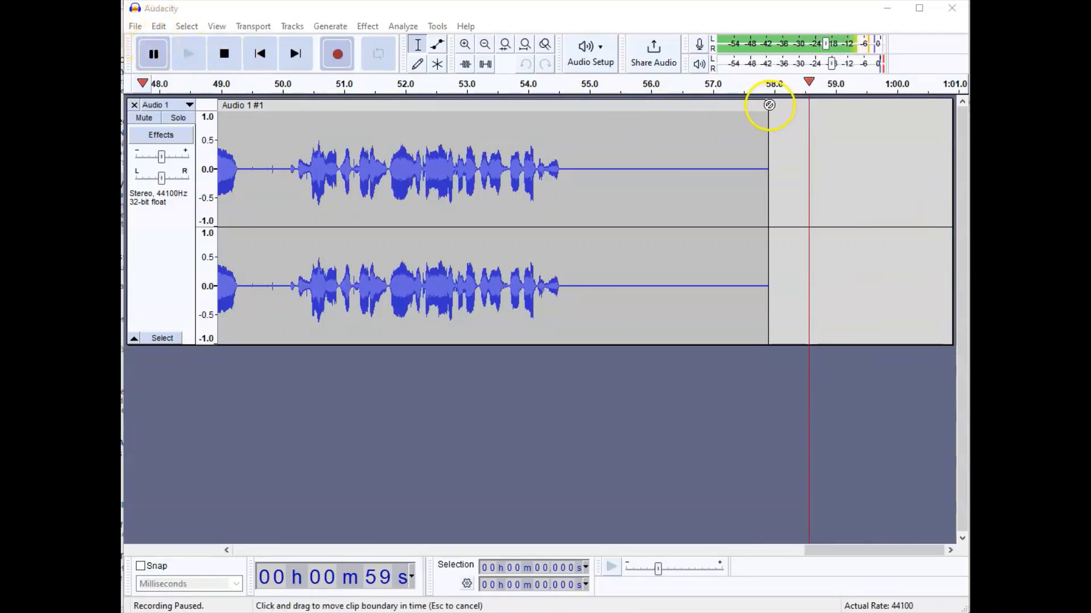
left_click(152, 54)
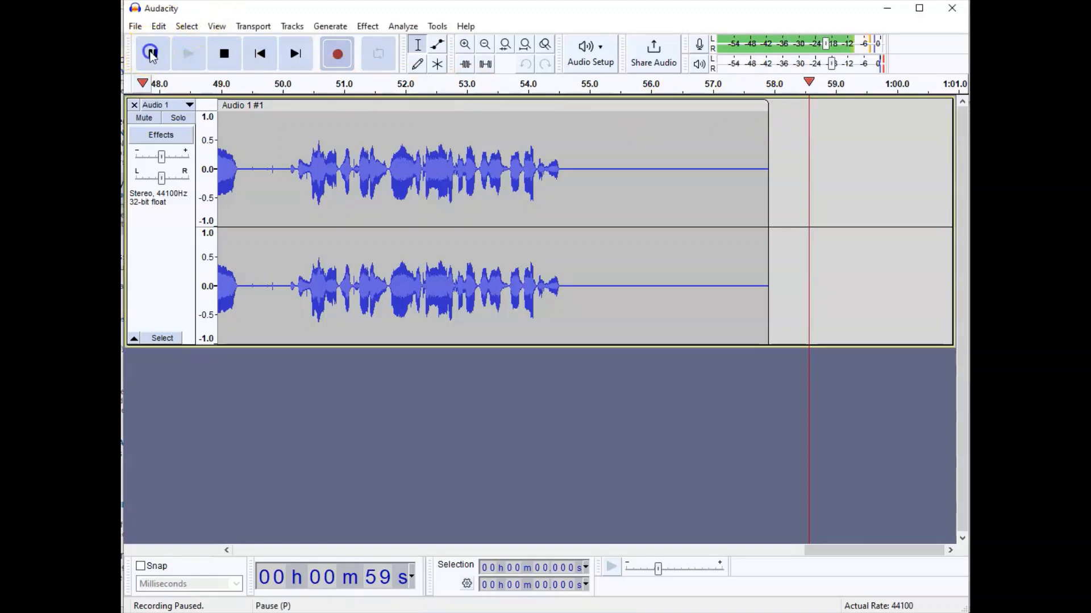
left_click(151, 53)
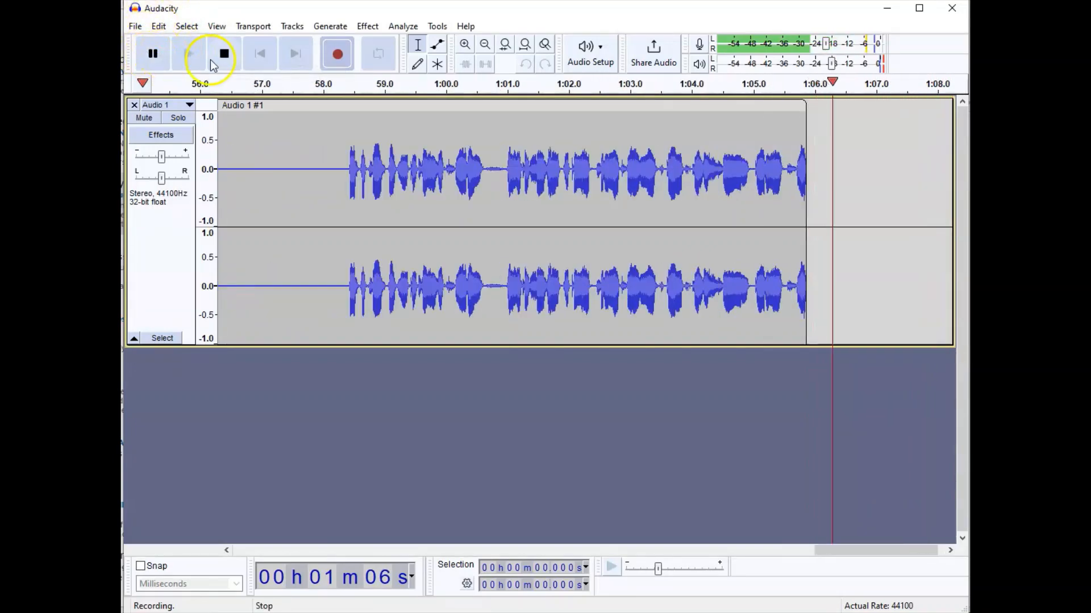
- Stop the first clip, record second clip Audio 1 #2 after it, then stop
left_click(224, 53)
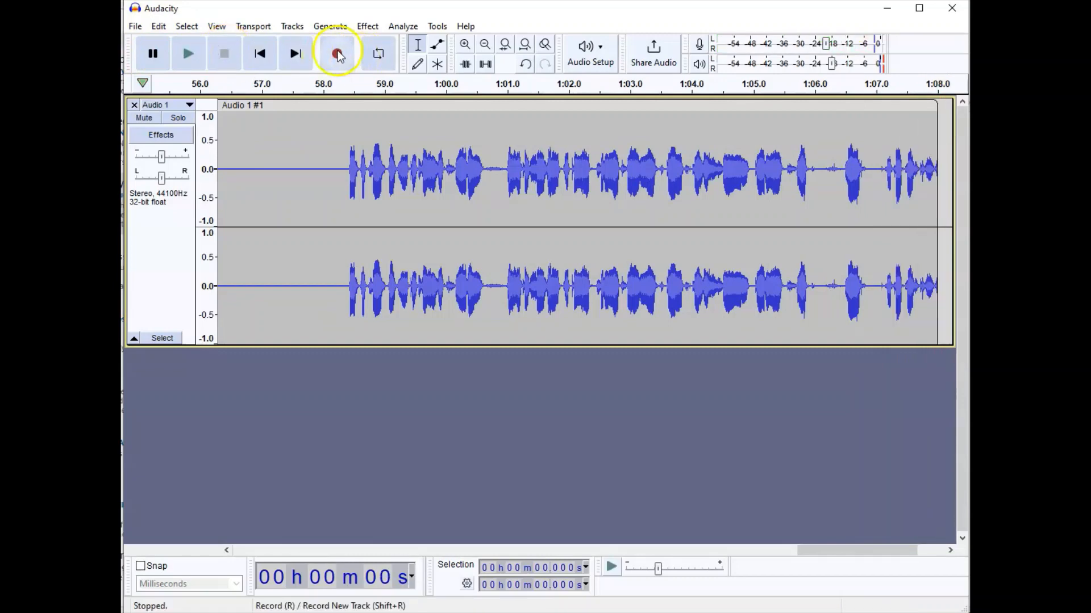
left_click(337, 54)
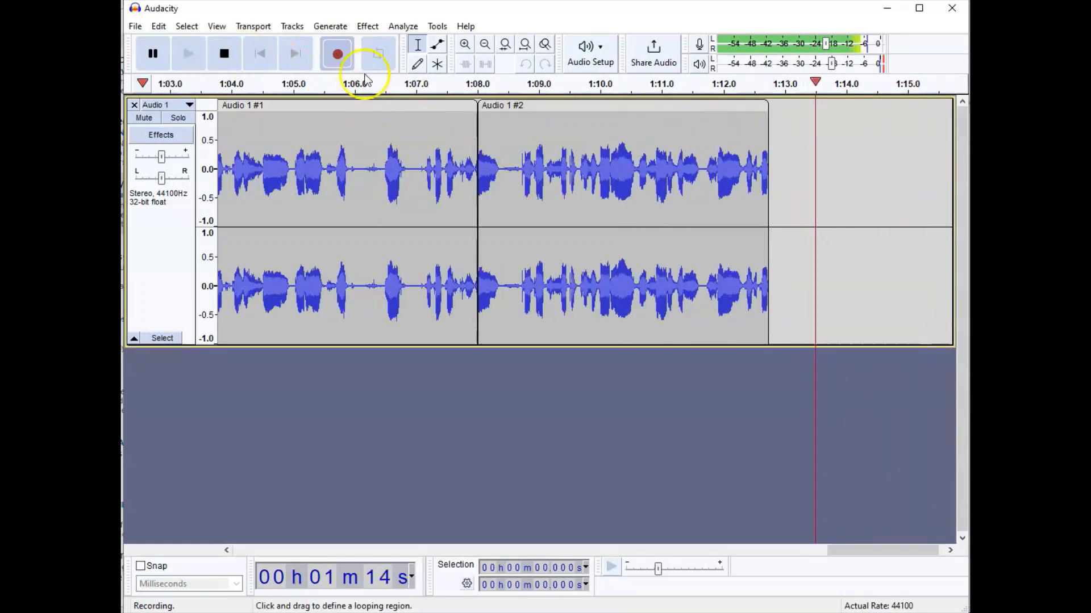
left_click(223, 53)
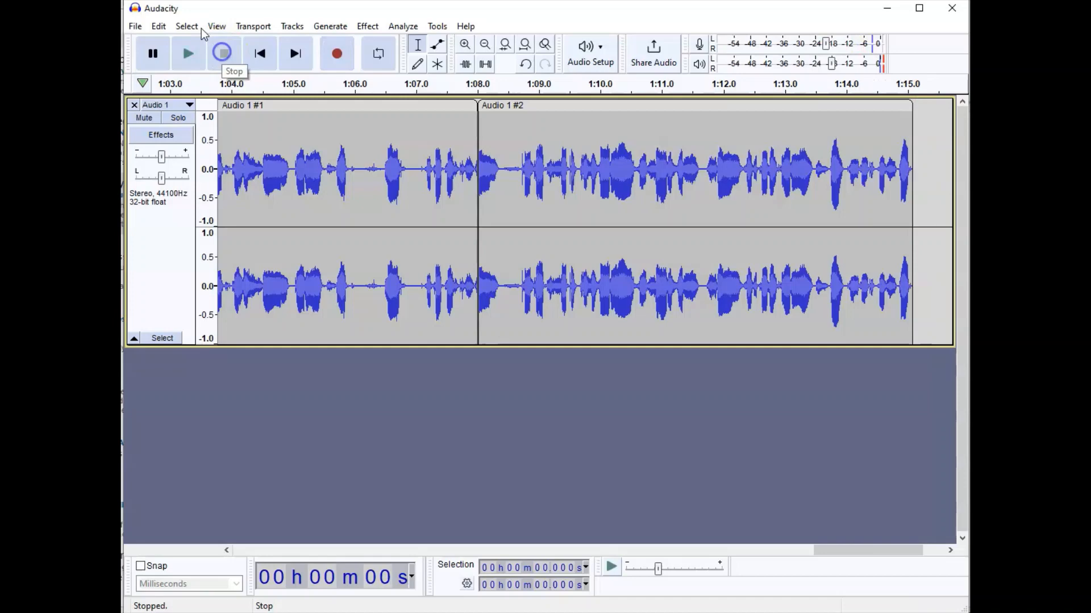
left_click(223, 53)
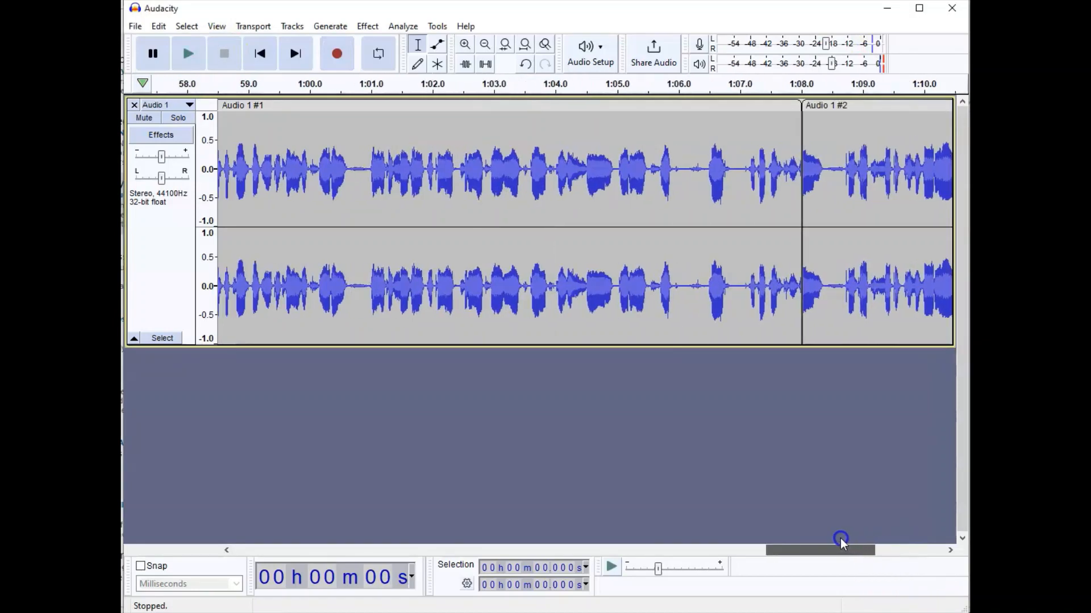
left_click_drag(842, 551, 629, 551)
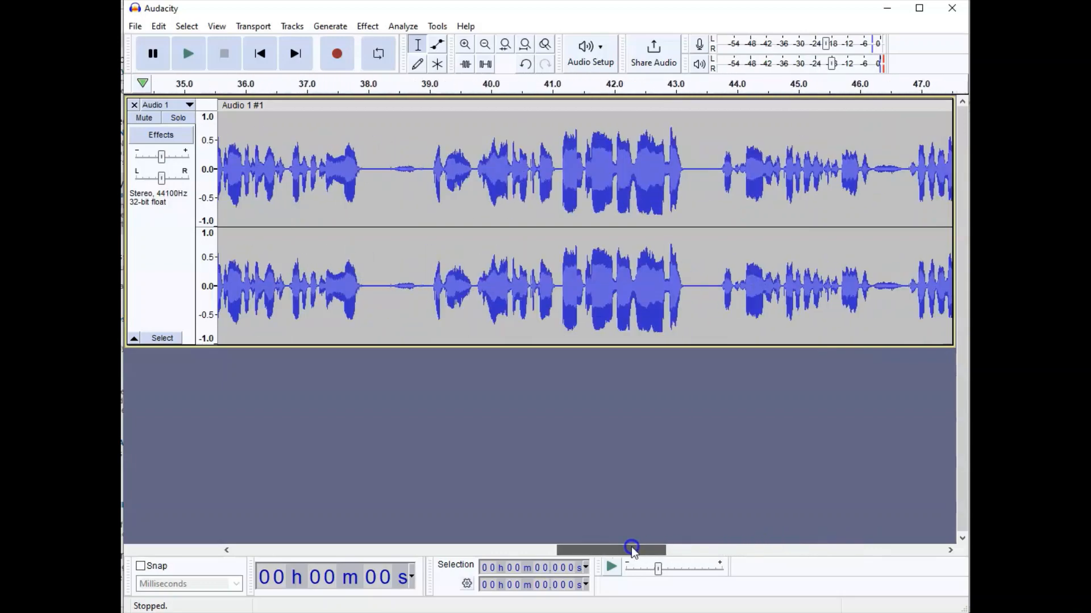
left_click_drag(629, 551, 761, 551)
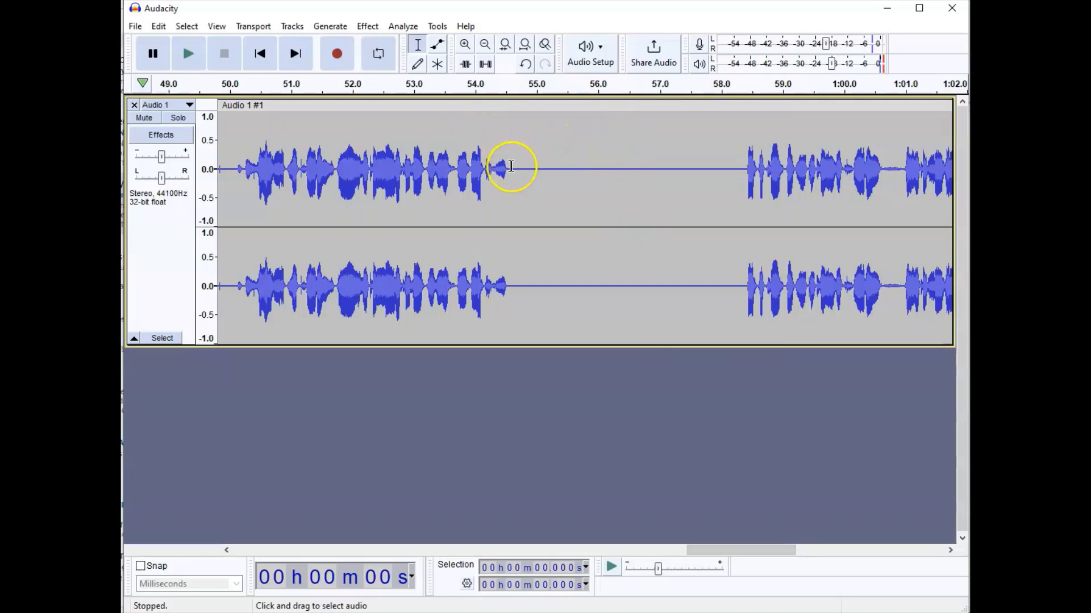
- Delete the silent gap near 54.6–57.6 s and the 54.47–56.95 s speech stretch
left_click_drag(508, 169, 695, 170)
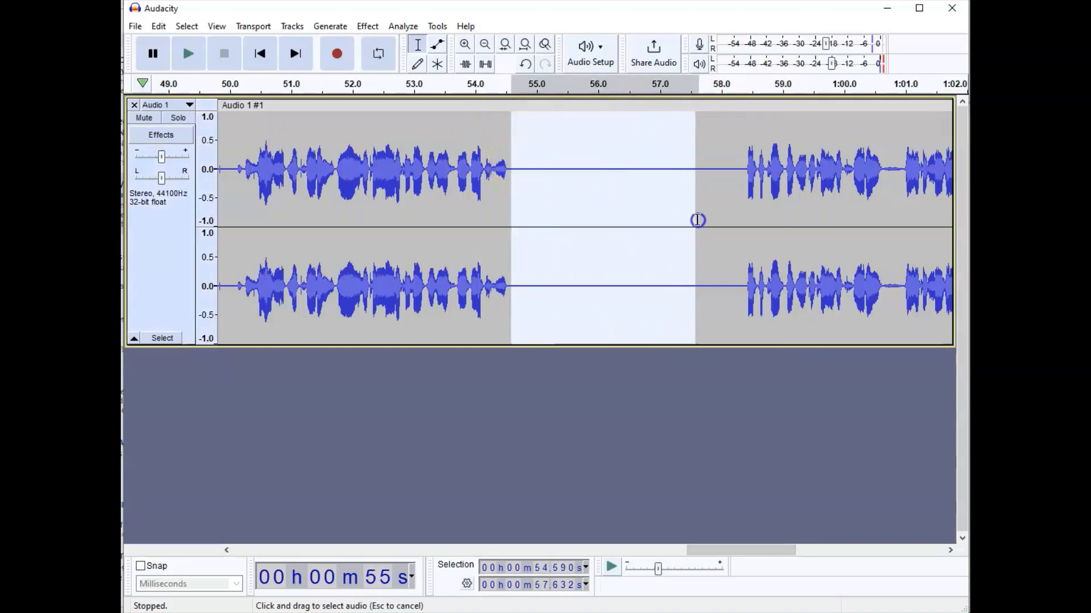
left_click_drag(697, 220, 750, 218)
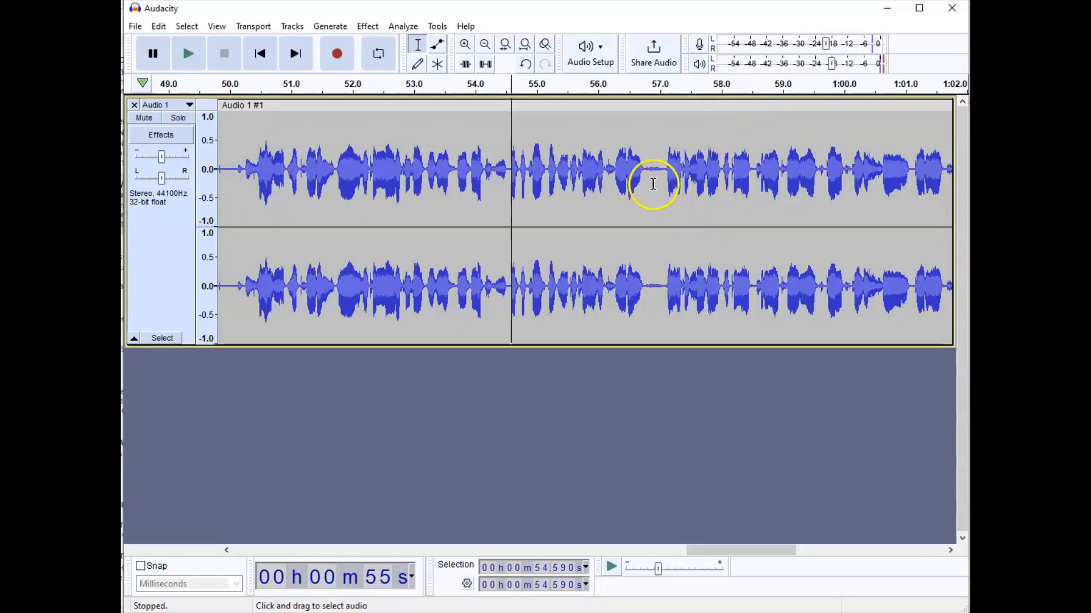
left_click_drag(598, 169, 653, 169)
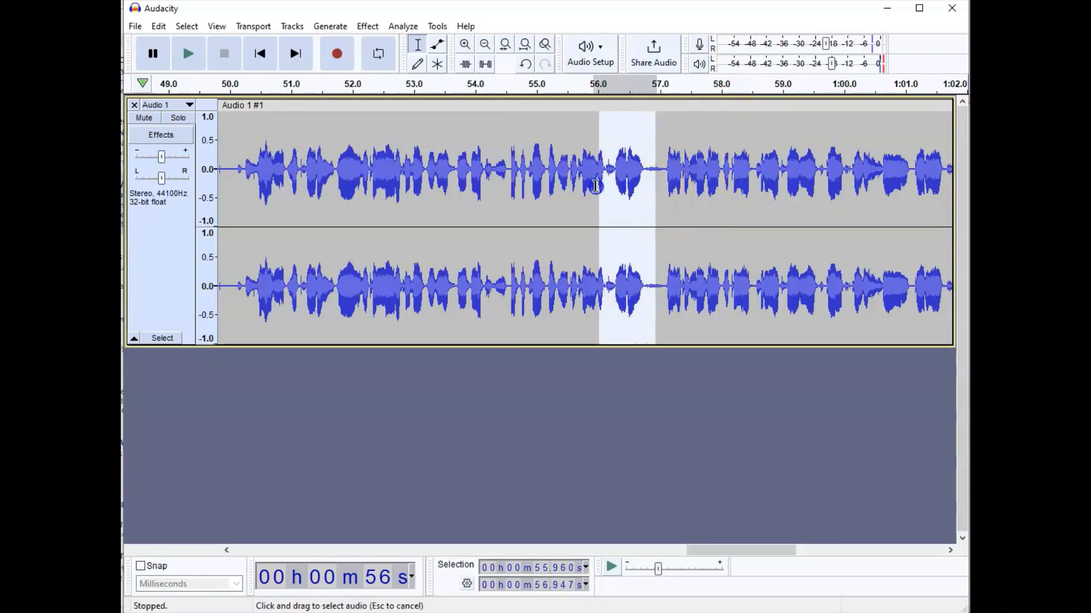
left_click_drag(597, 186, 505, 217)
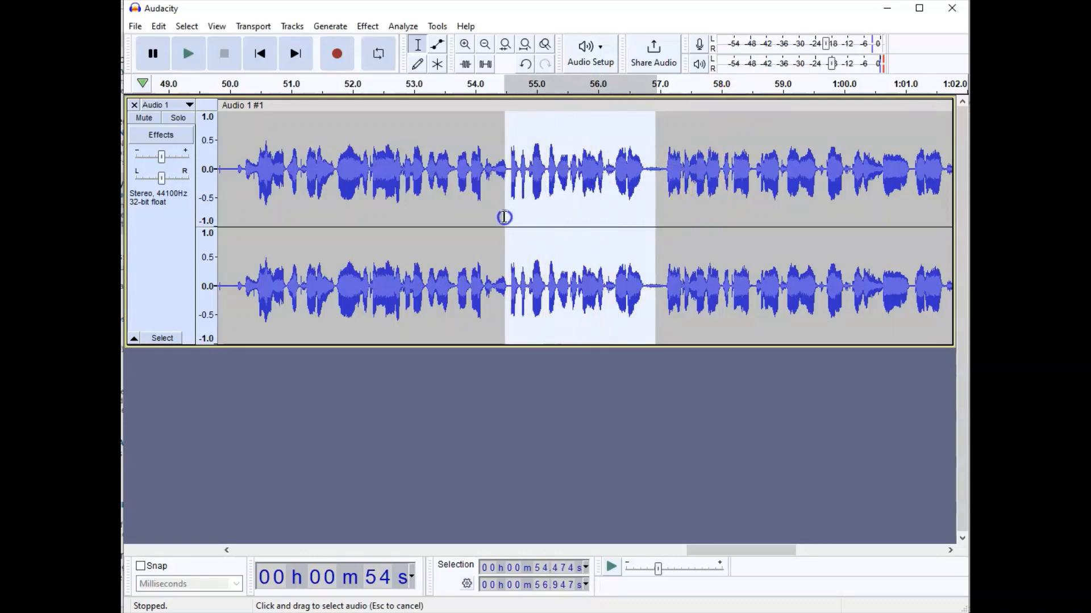
left_click_drag(504, 218, 487, 217)
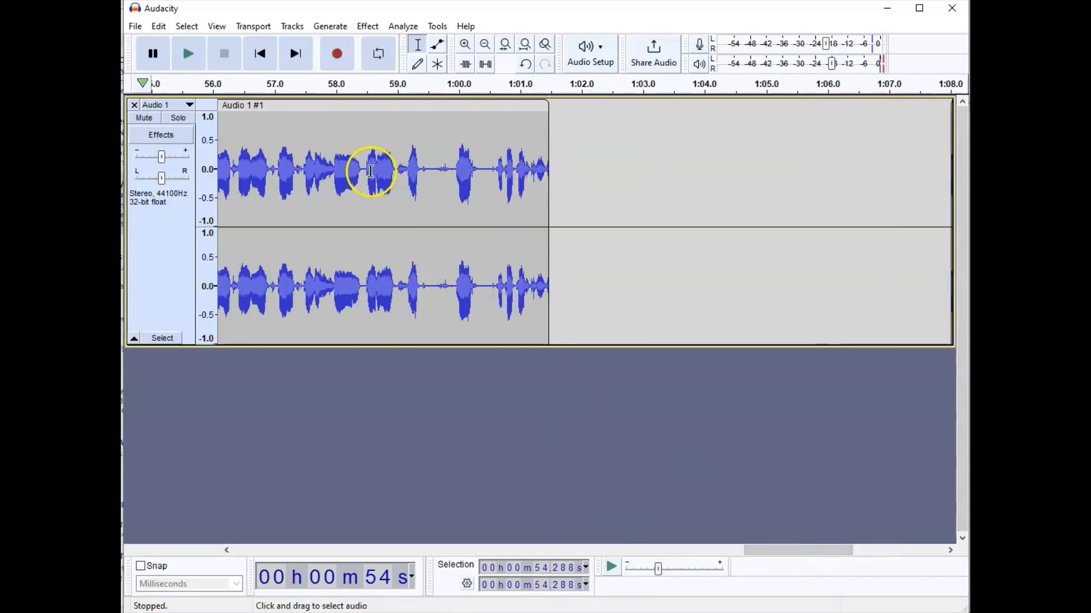
- Select the first clip's tail from 58.363 s to its end at about 1:01.5
left_click_drag(358, 170, 546, 170)
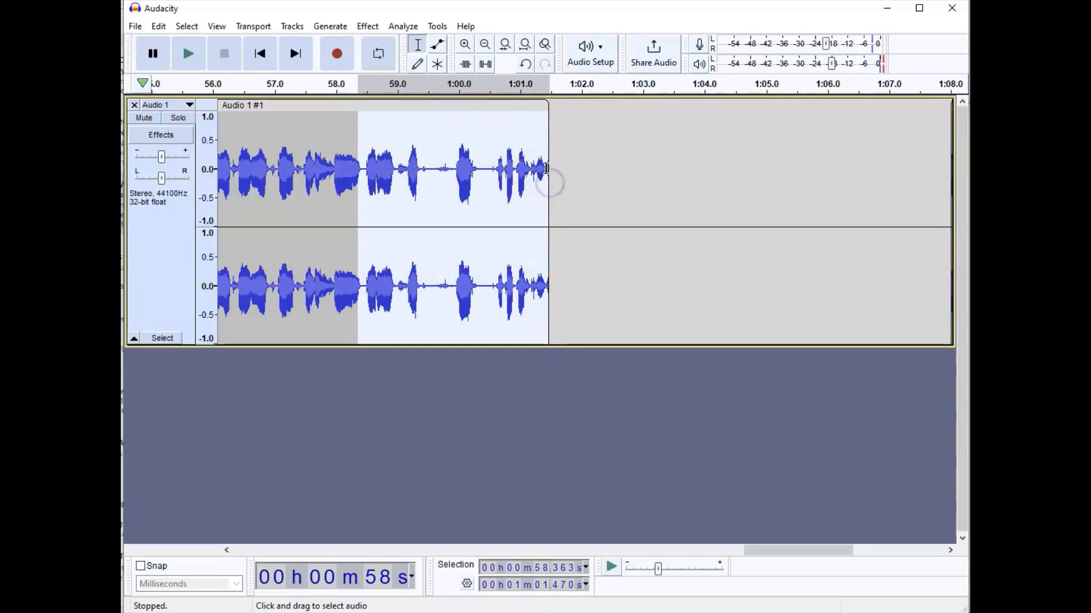
mouse_move(546, 169)
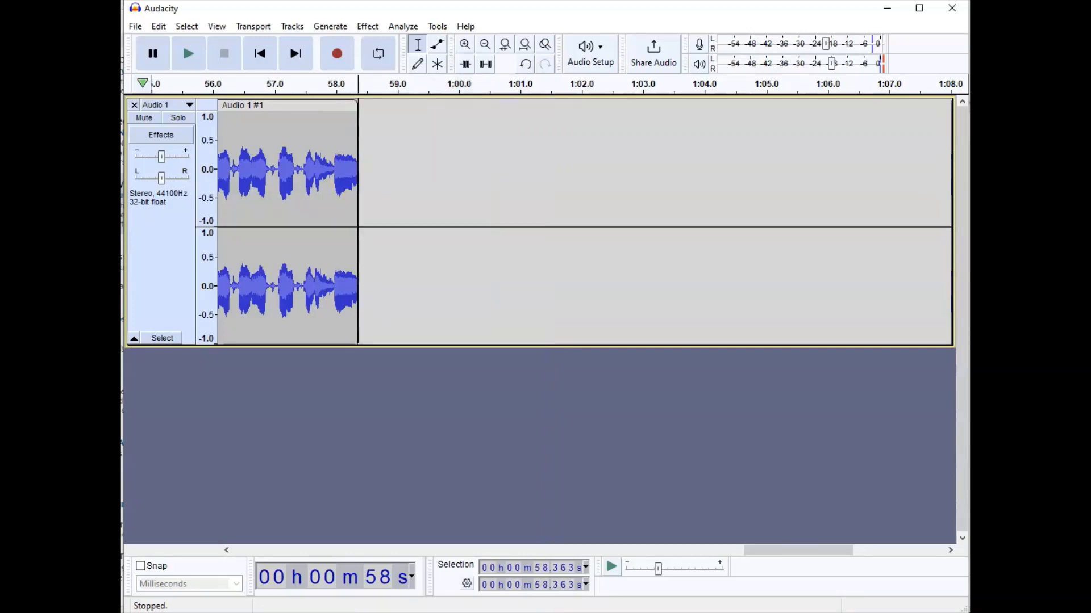
mouse_move(672, 299)
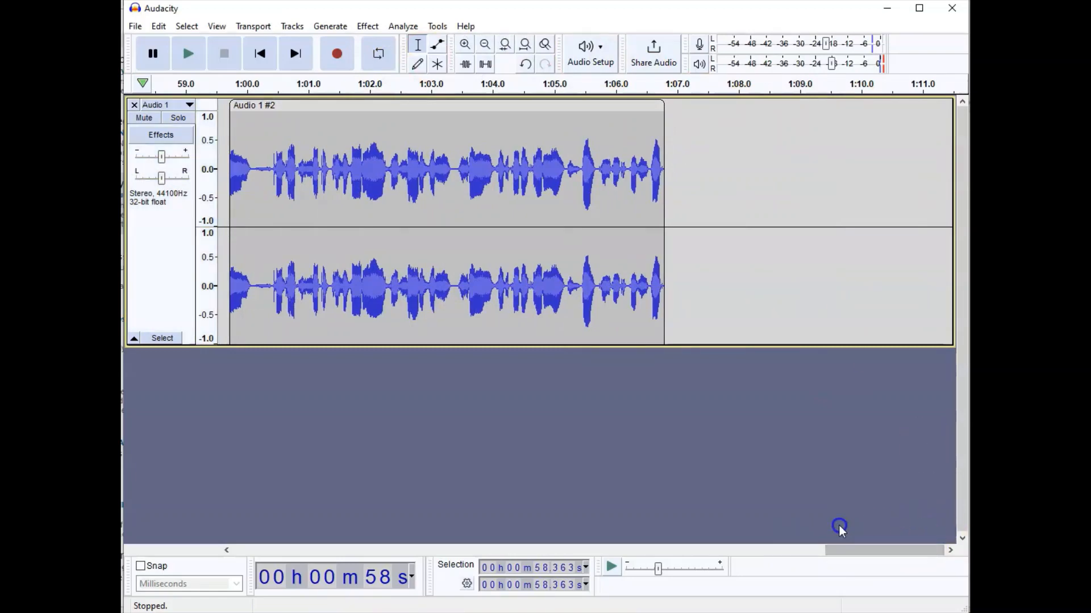
scroll("left", 3)
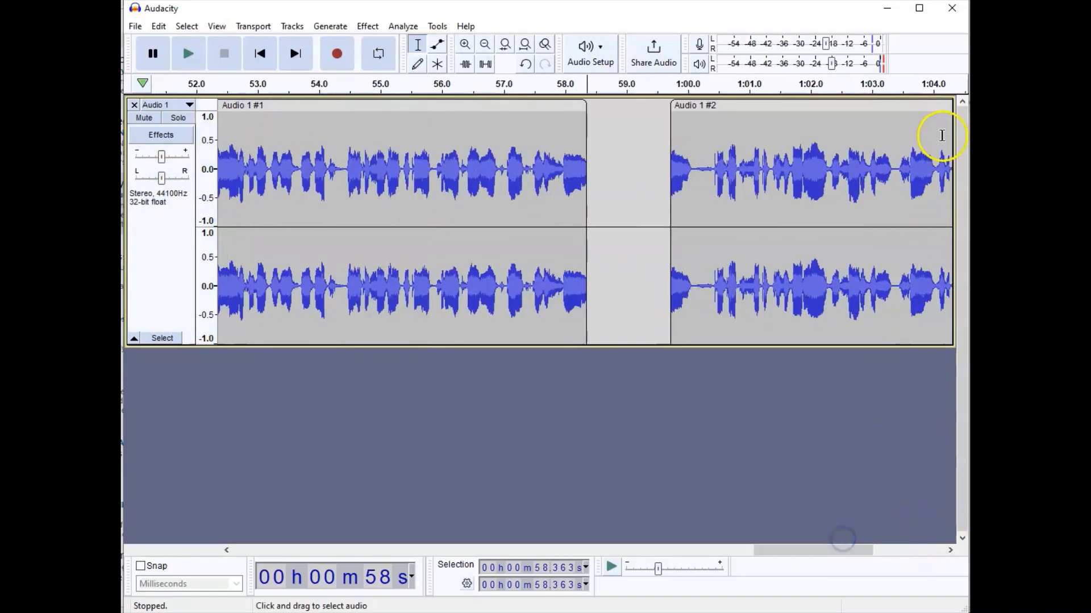